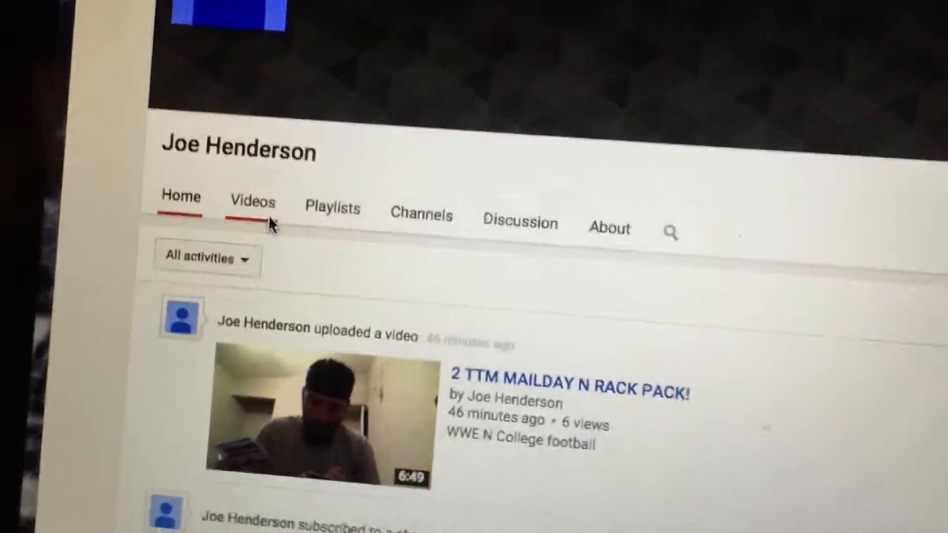
# Show Joe Henderson's About page with his card-collecting bio and related channels list.
pyautogui.click(252, 202)
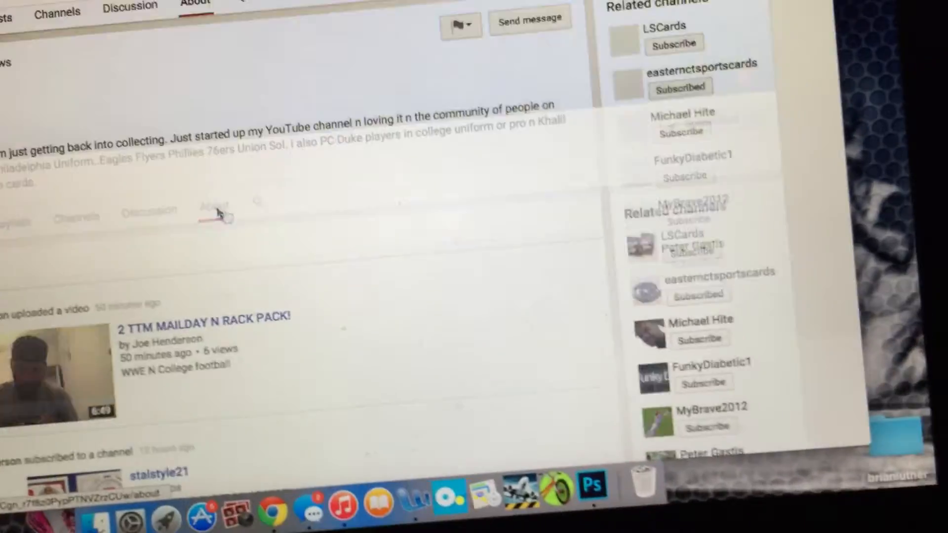
pyautogui.scroll(-3)
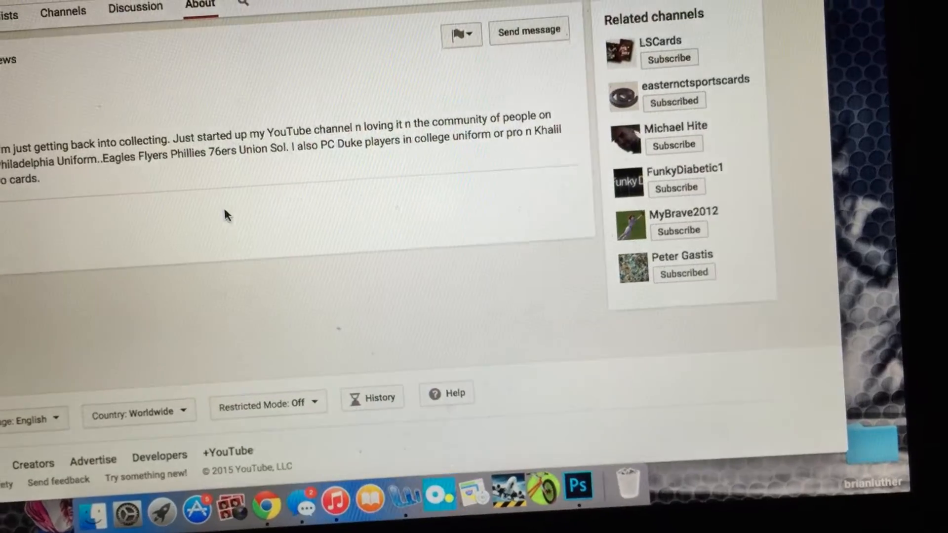